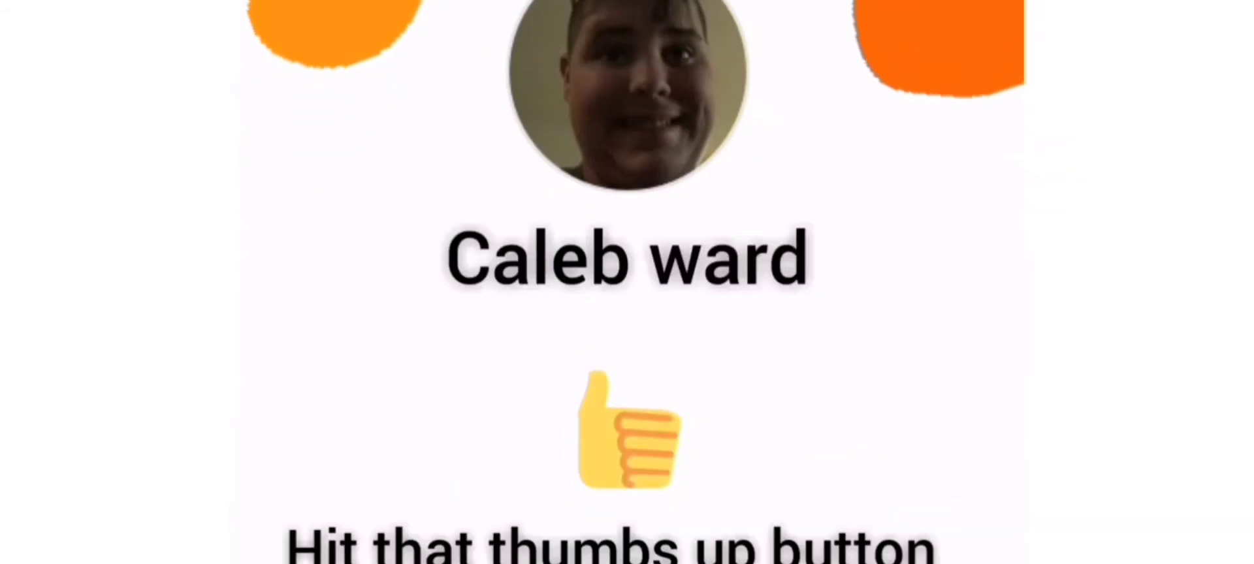
pyautogui.scroll(-3)
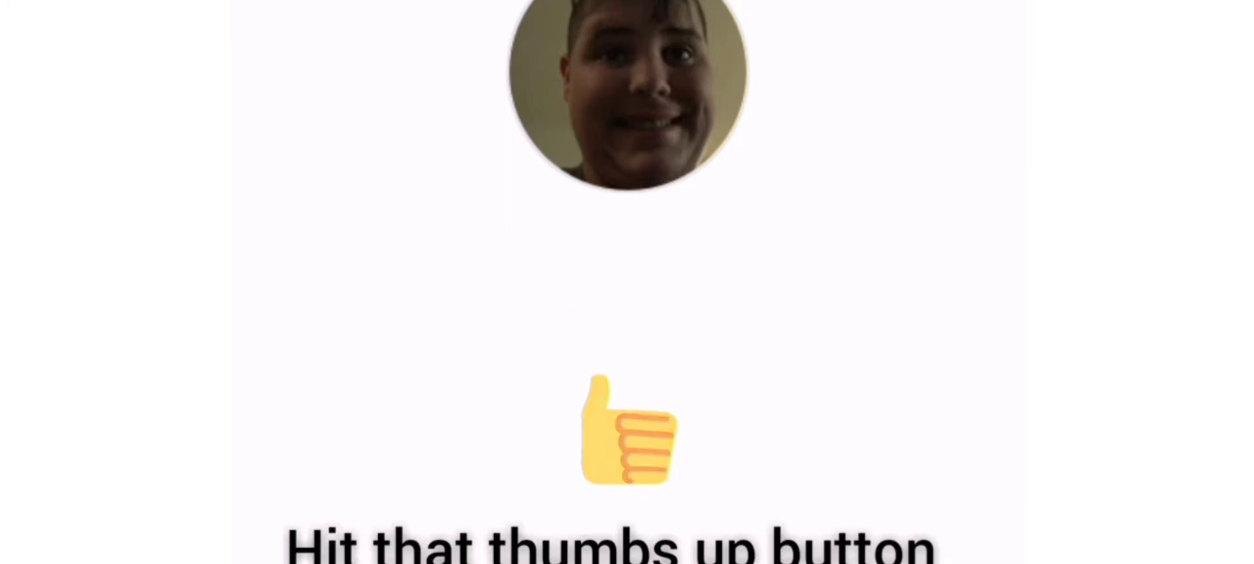